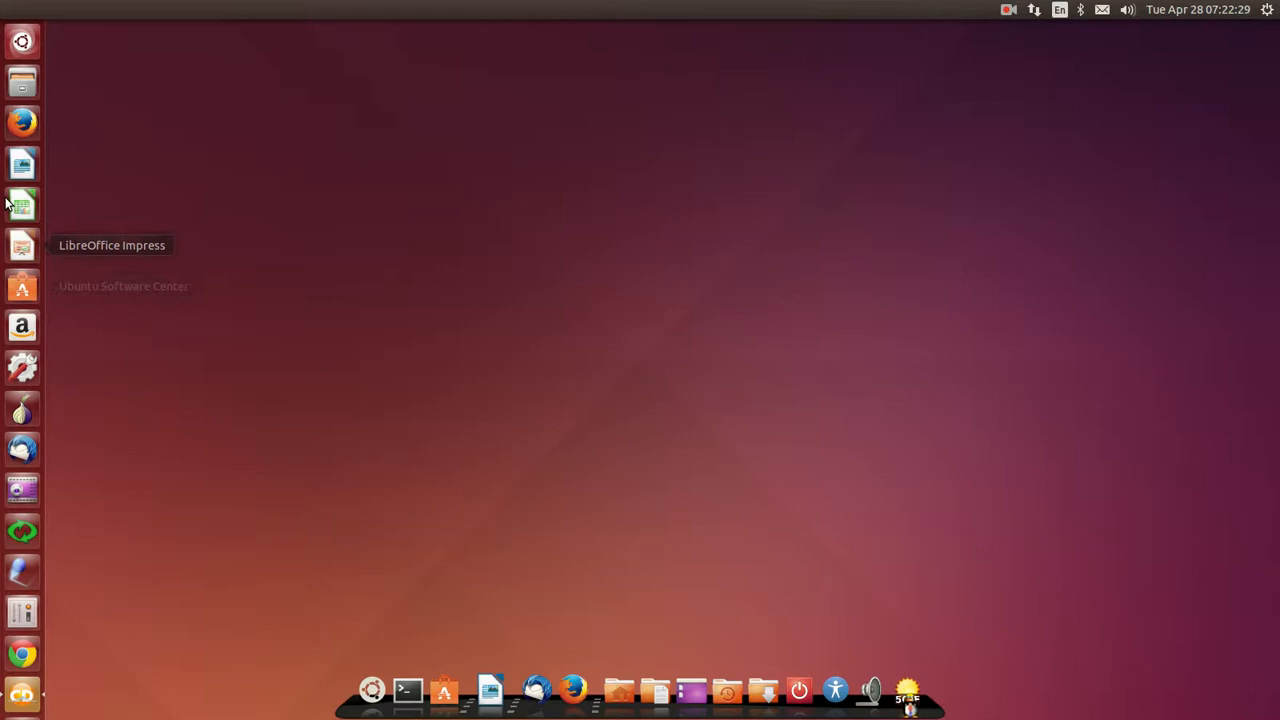
mouse_move(646, 480)
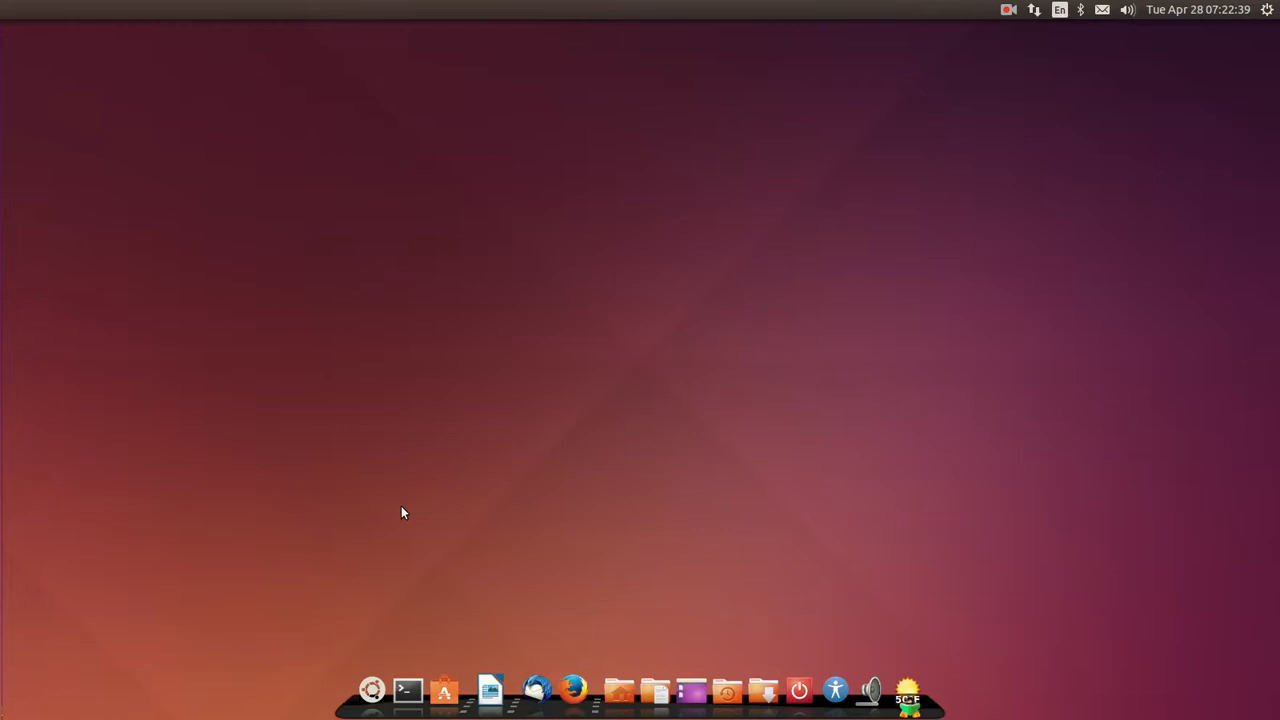
mouse_move(448, 388)
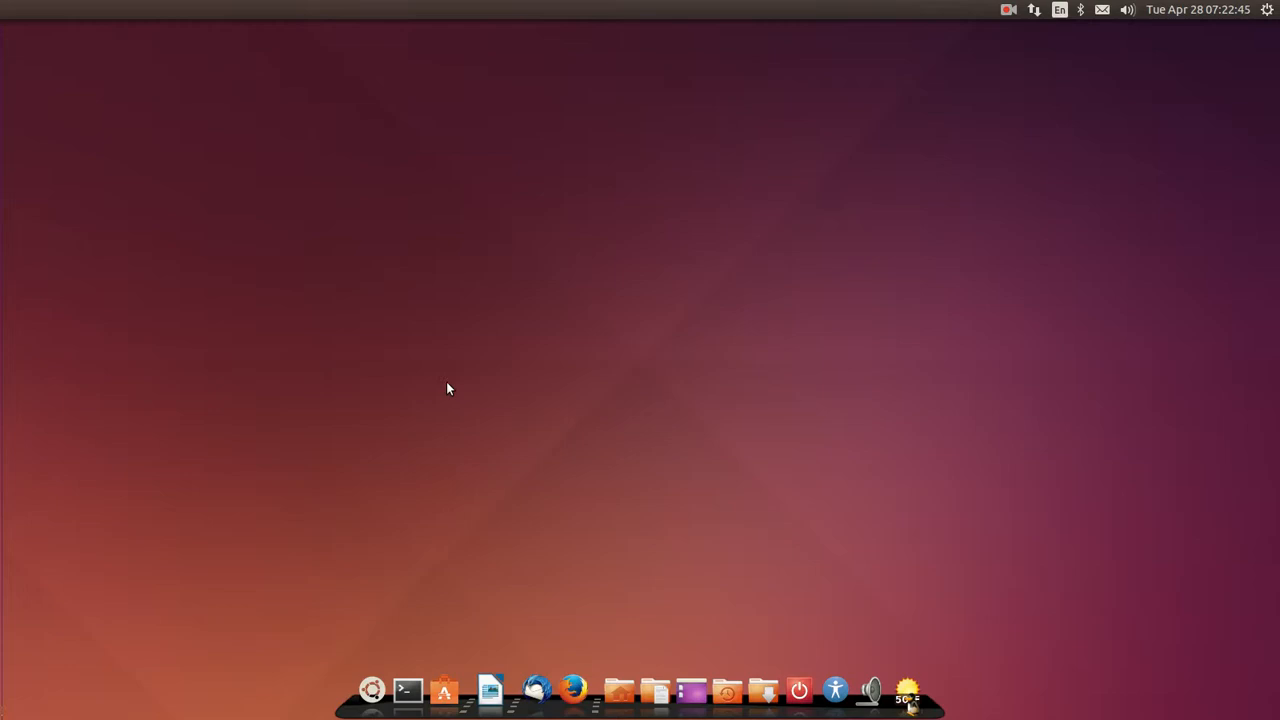
mouse_move(604, 524)
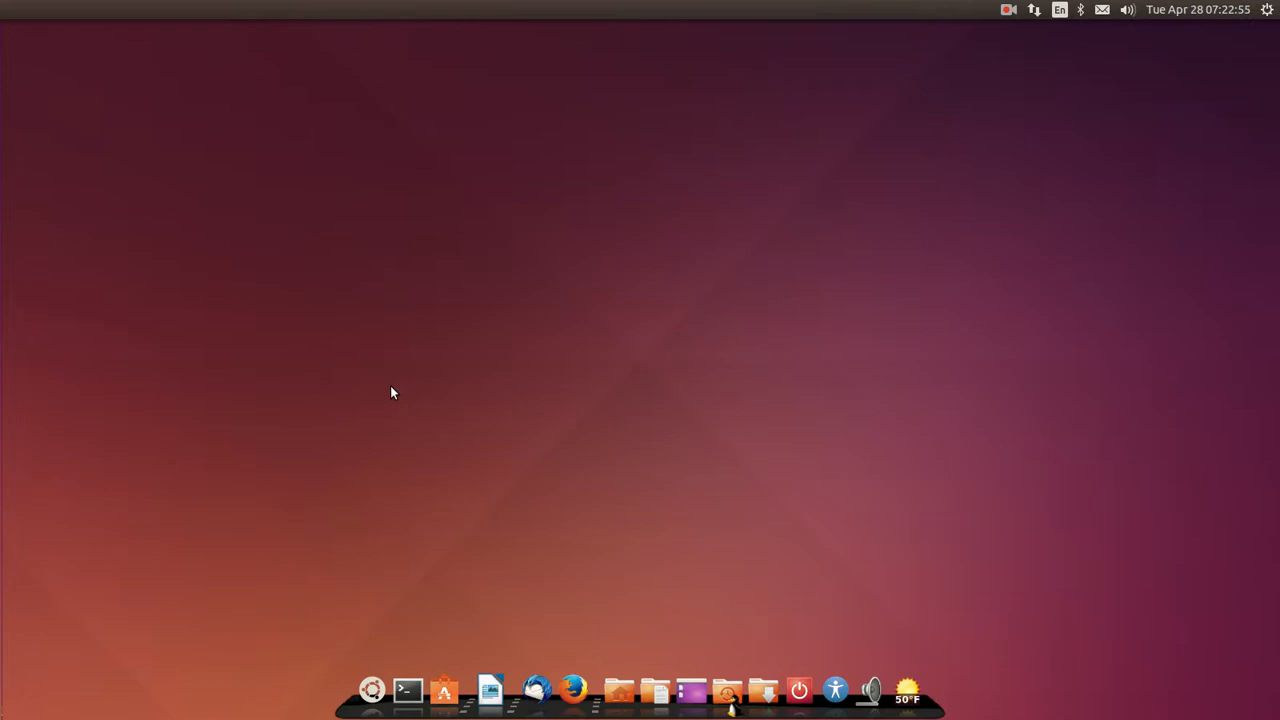
mouse_move(796, 592)
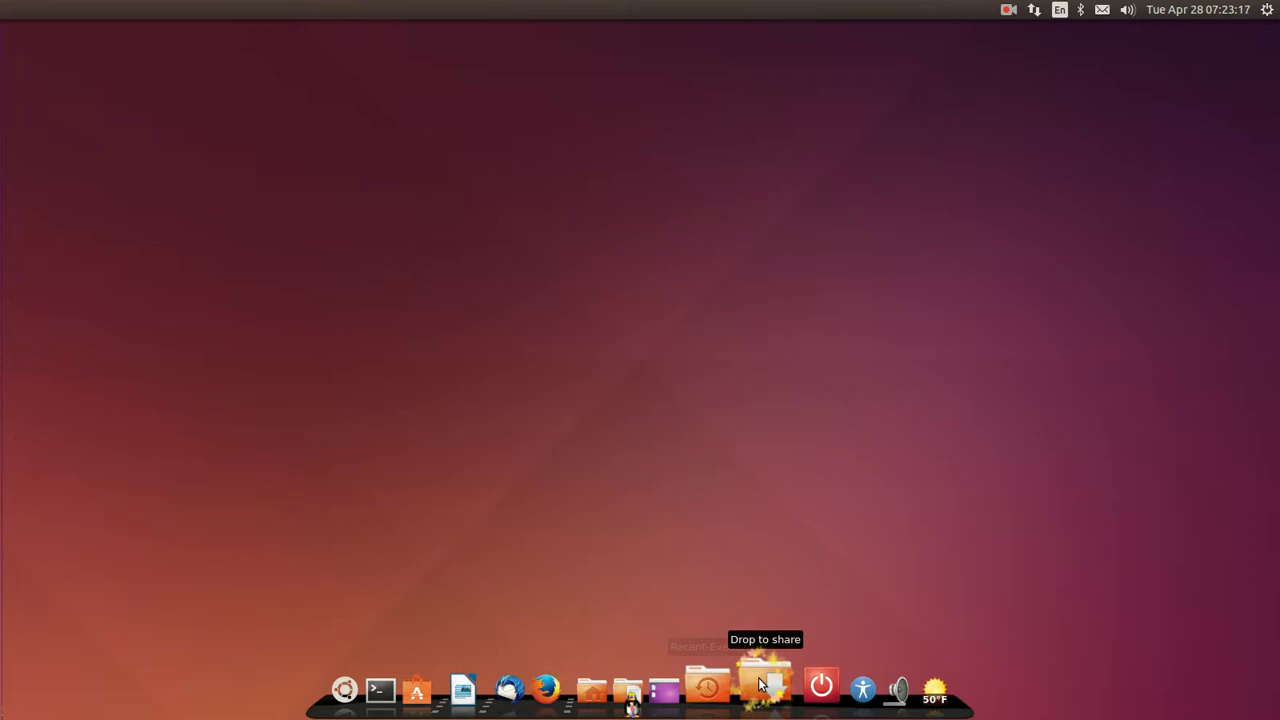
click(736, 688)
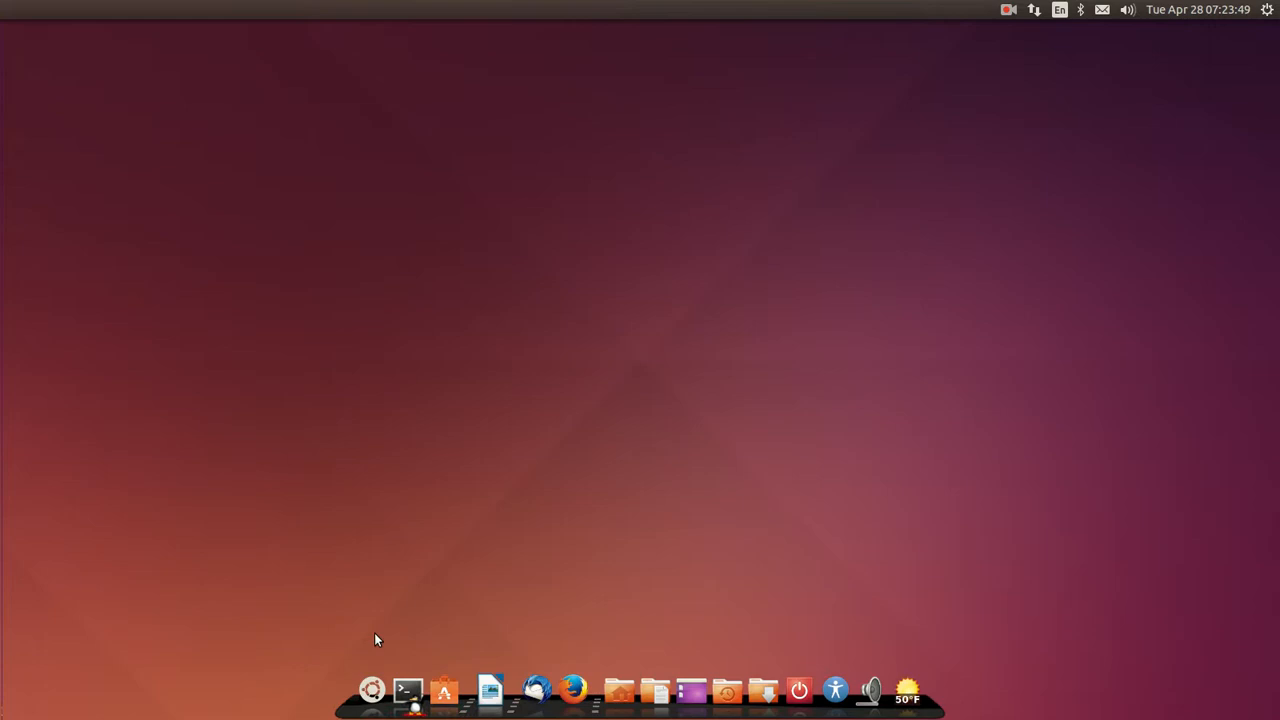
Step: Bring up the dock's applications menu showing categories like Internet, Science and Sundry
click(372, 688)
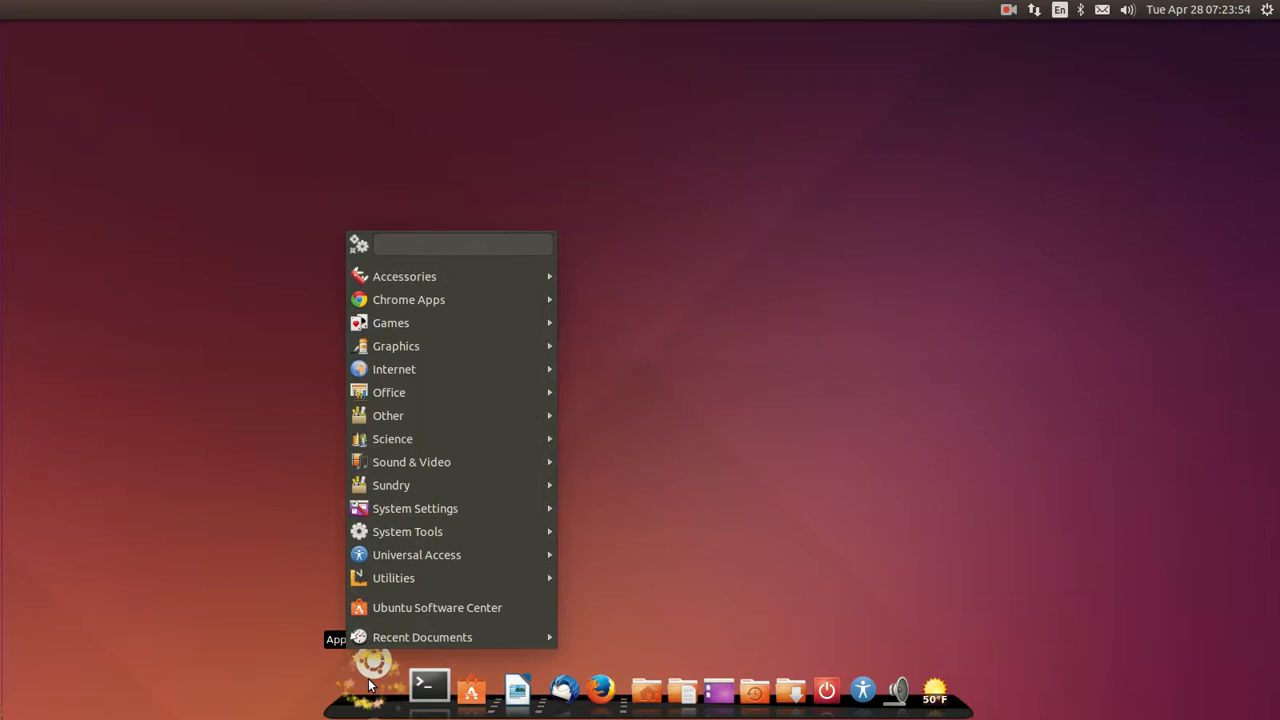
mouse_move(404, 276)
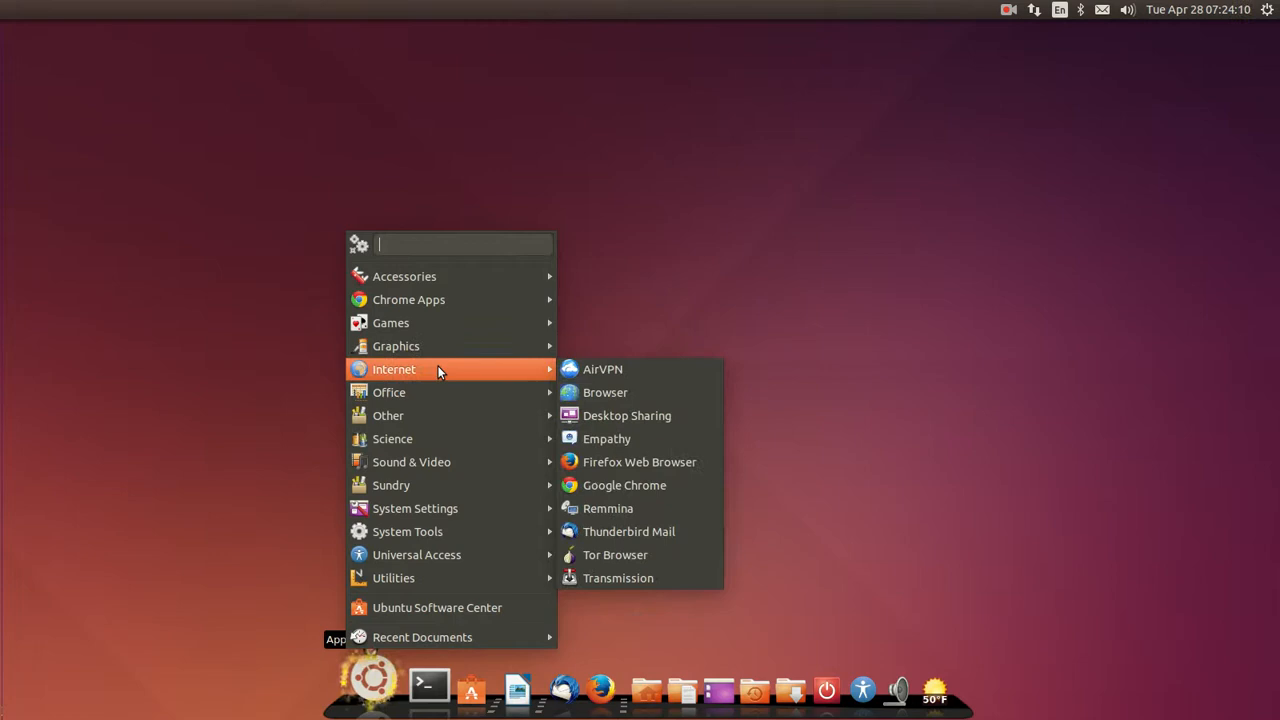
mouse_move(432, 440)
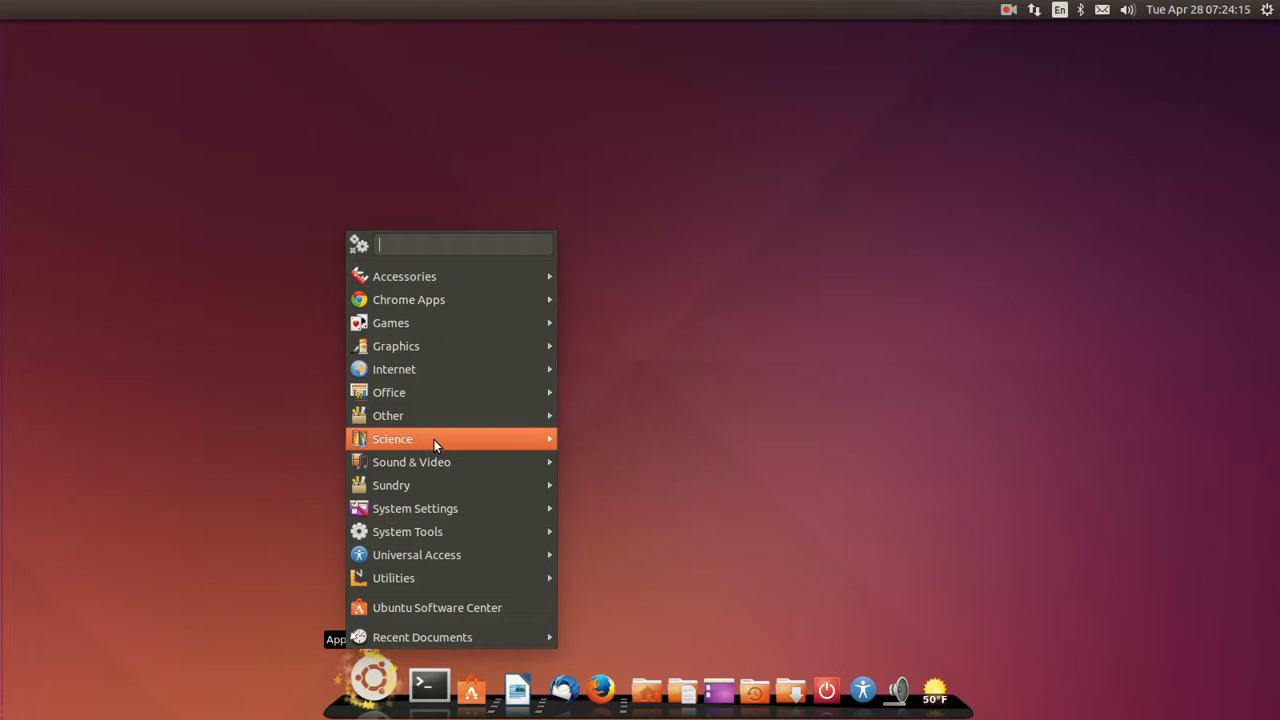
mouse_move(392, 486)
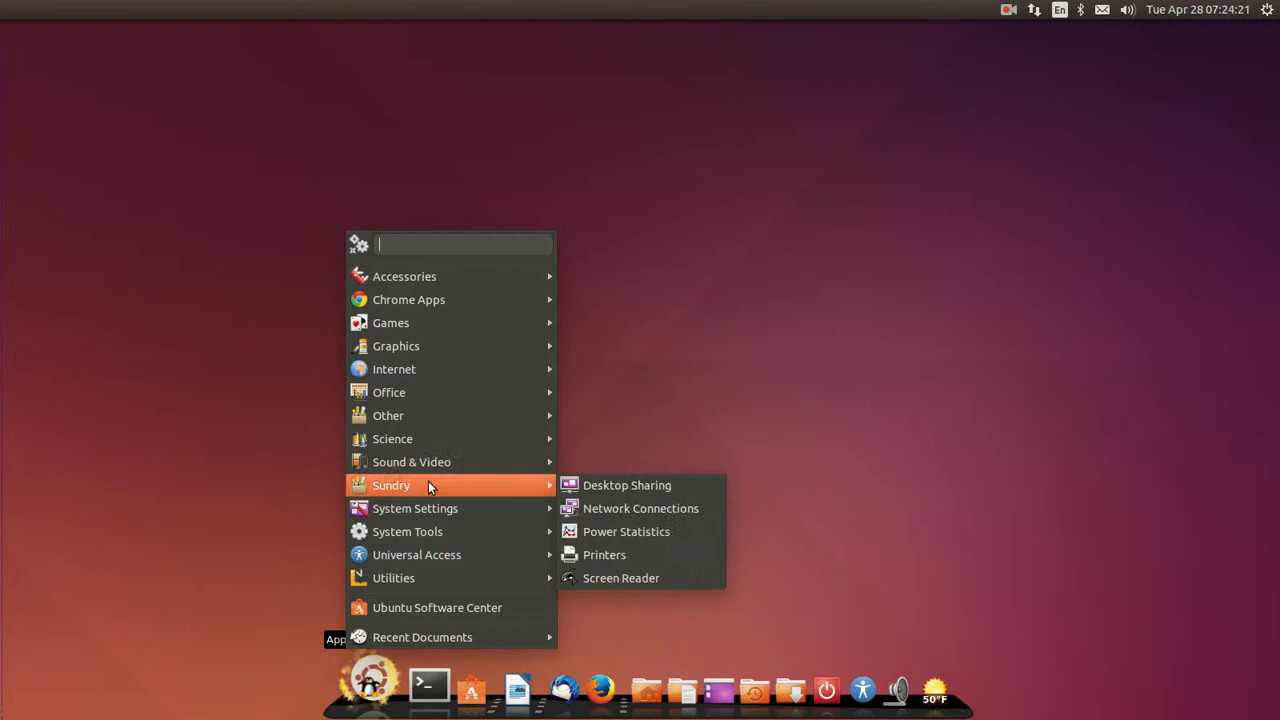
mouse_move(408, 532)
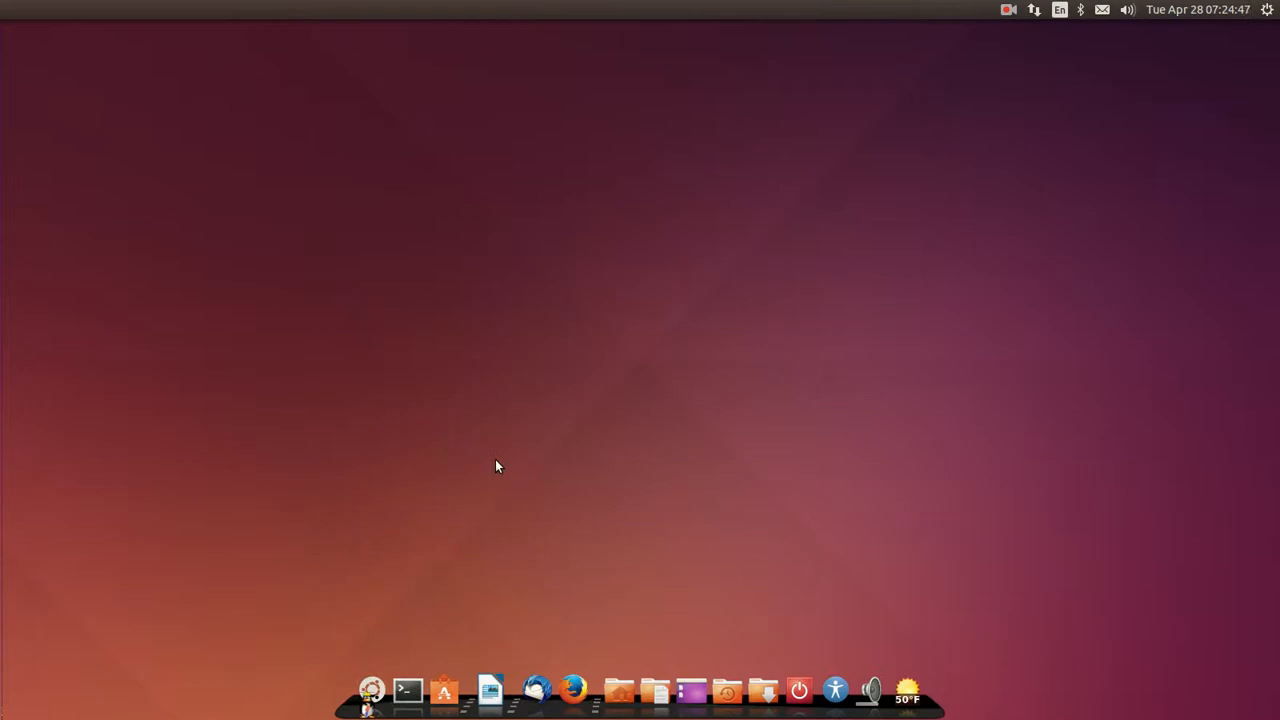
mouse_move(400, 454)
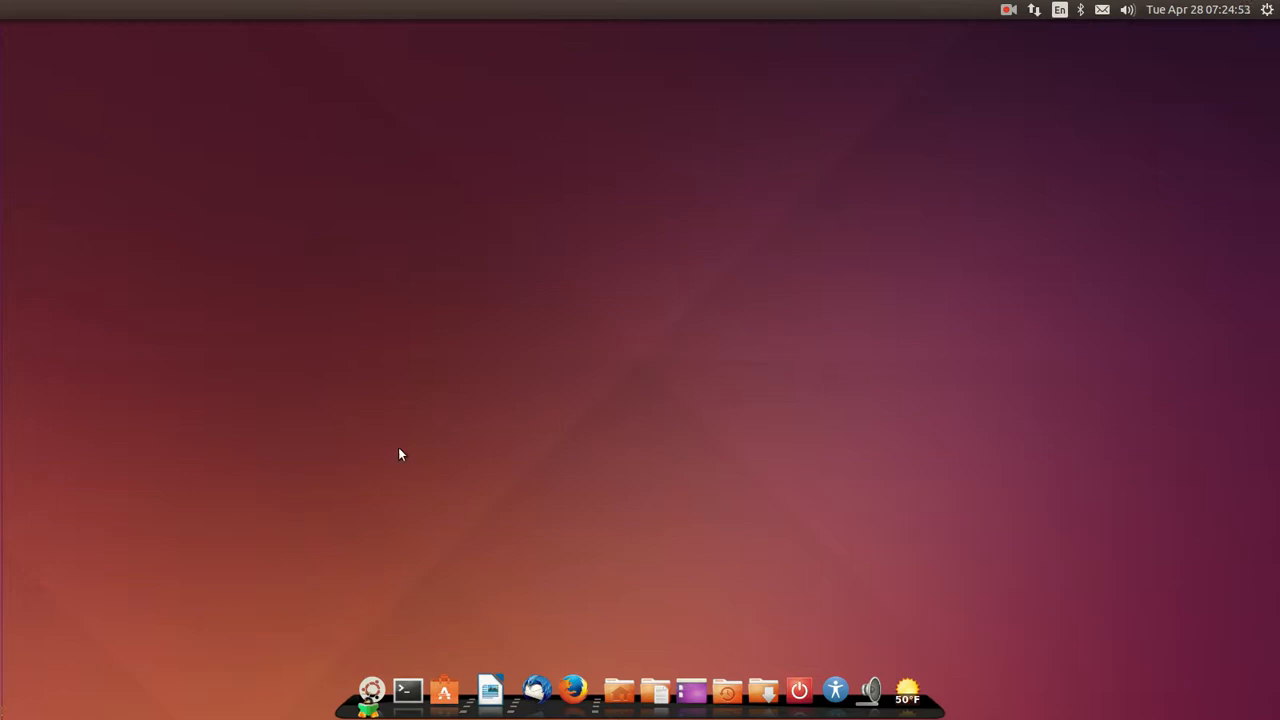